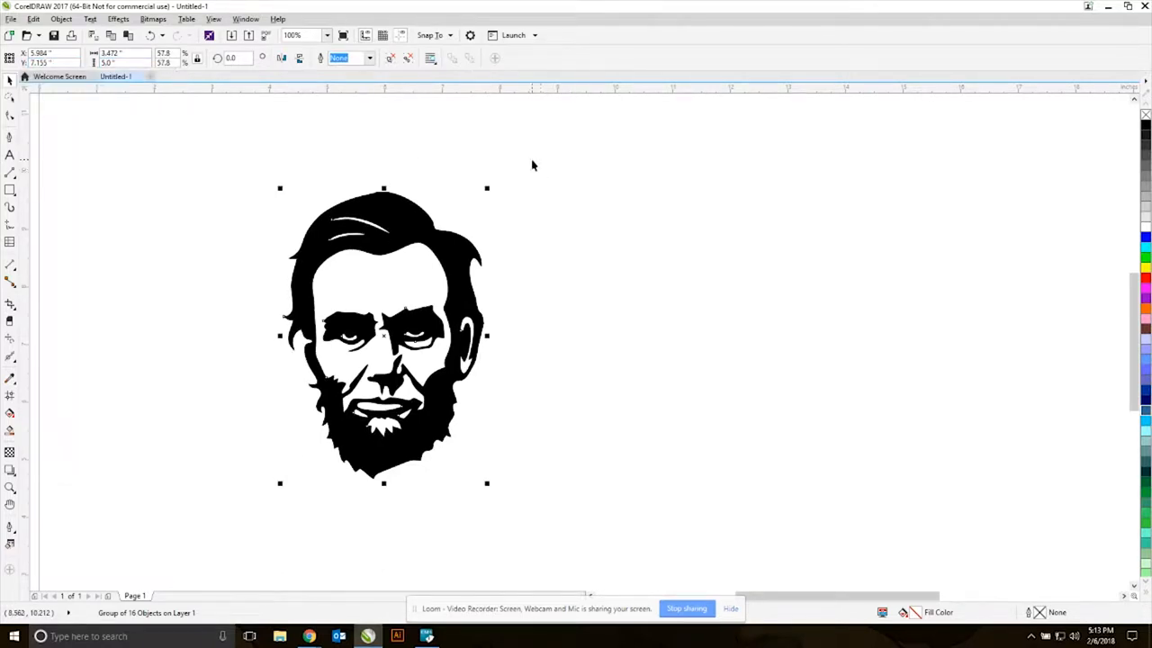
- Show the Launch dropdown's Apps and Plug-ins list for the selected portrait group
click(514, 34)
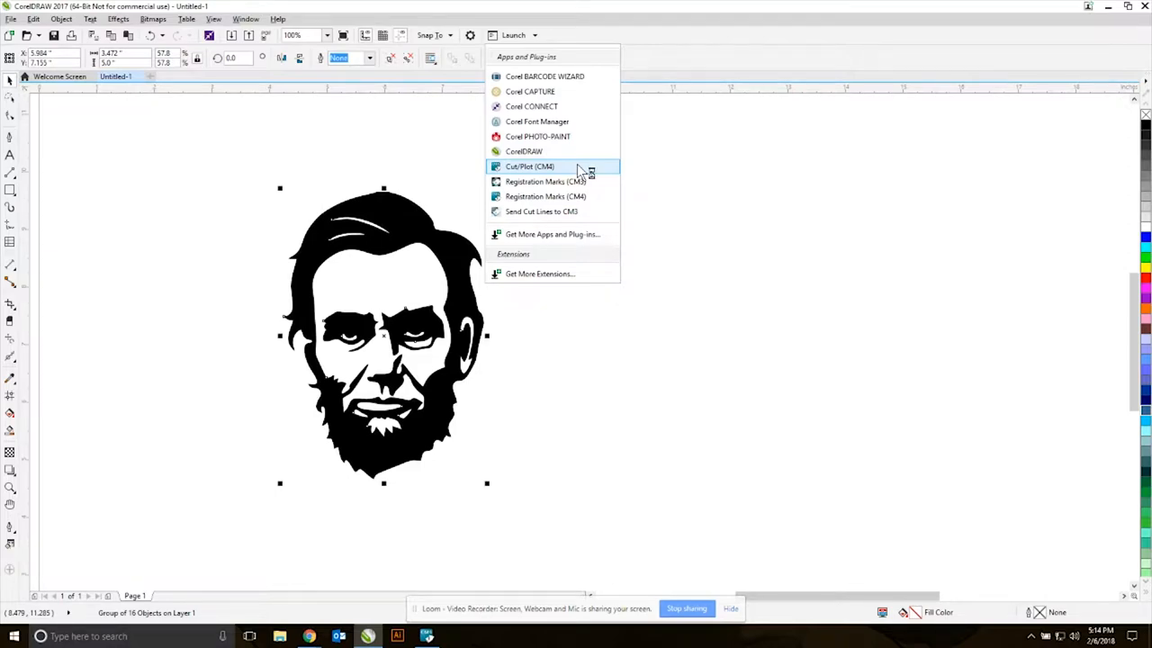
- Send the portrait to Cut/Plot (CM4) and rotate the job 90° so the four copies stand upright
click(529, 167)
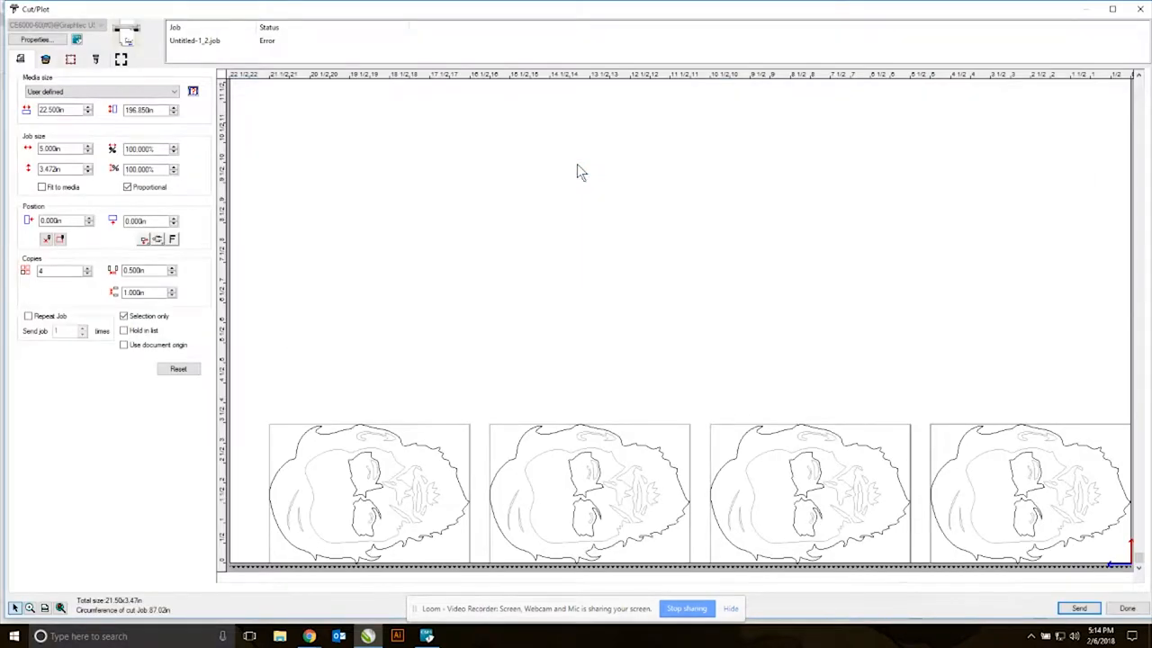
mouse_move(531, 401)
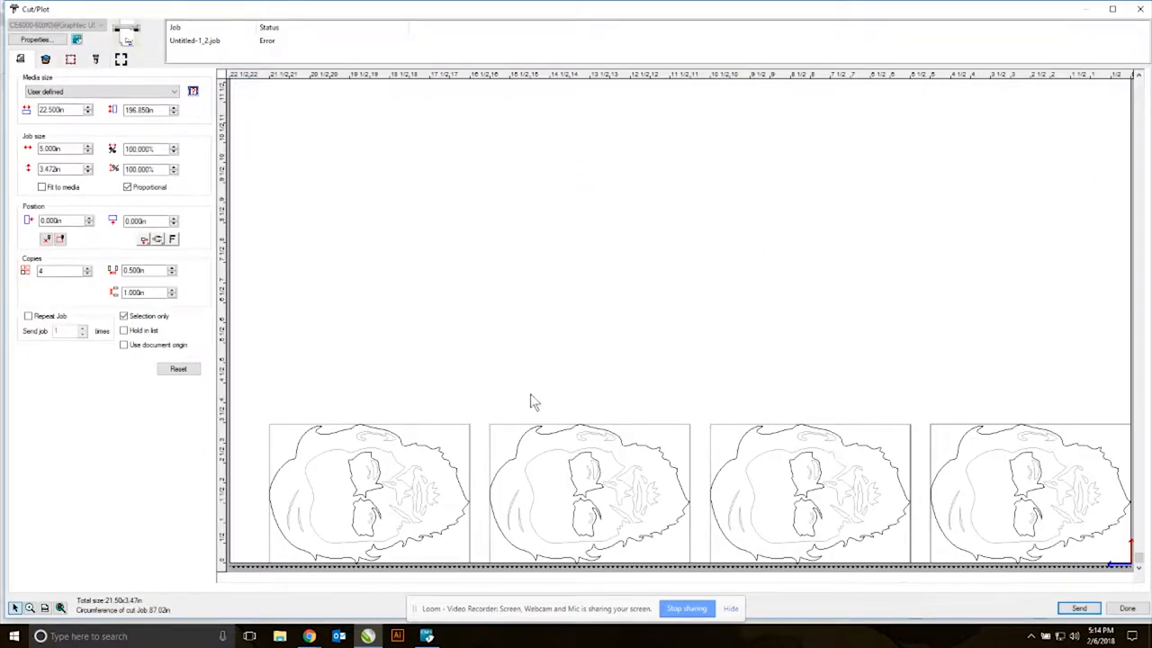
mouse_move(783, 238)
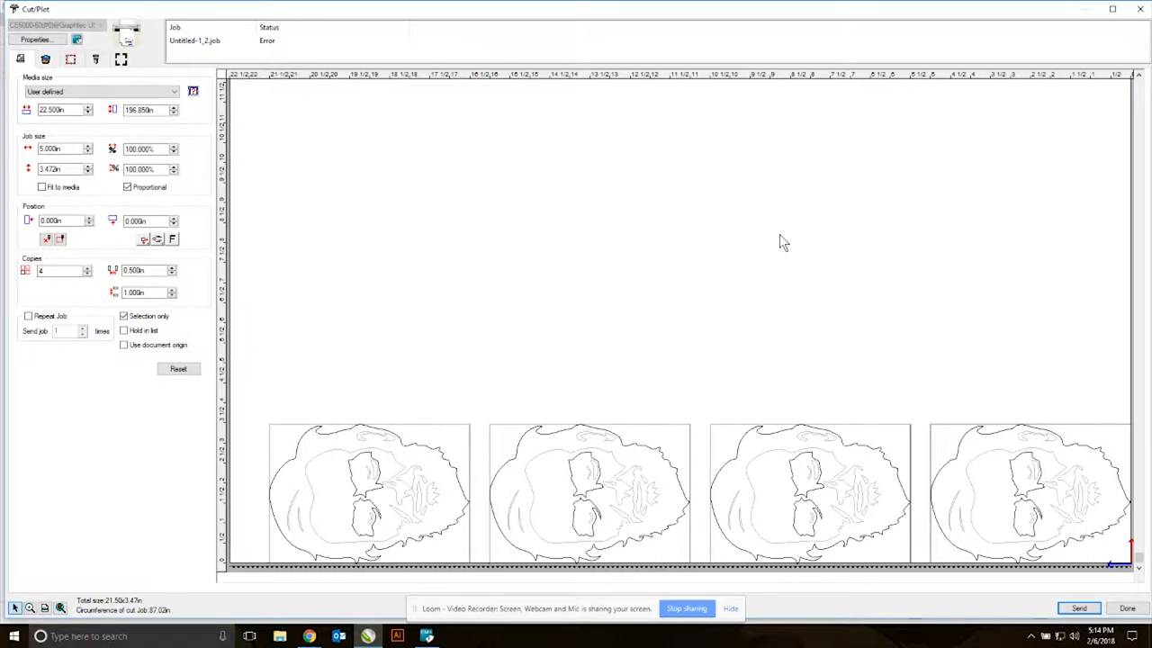
mouse_move(805, 151)
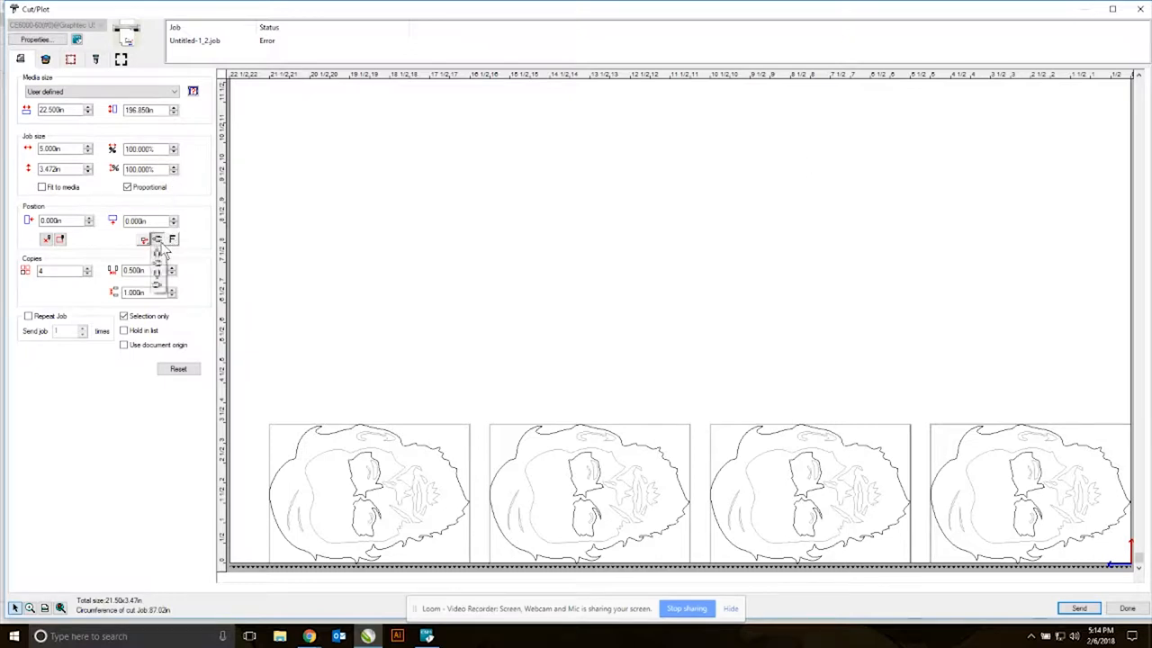
click(144, 239)
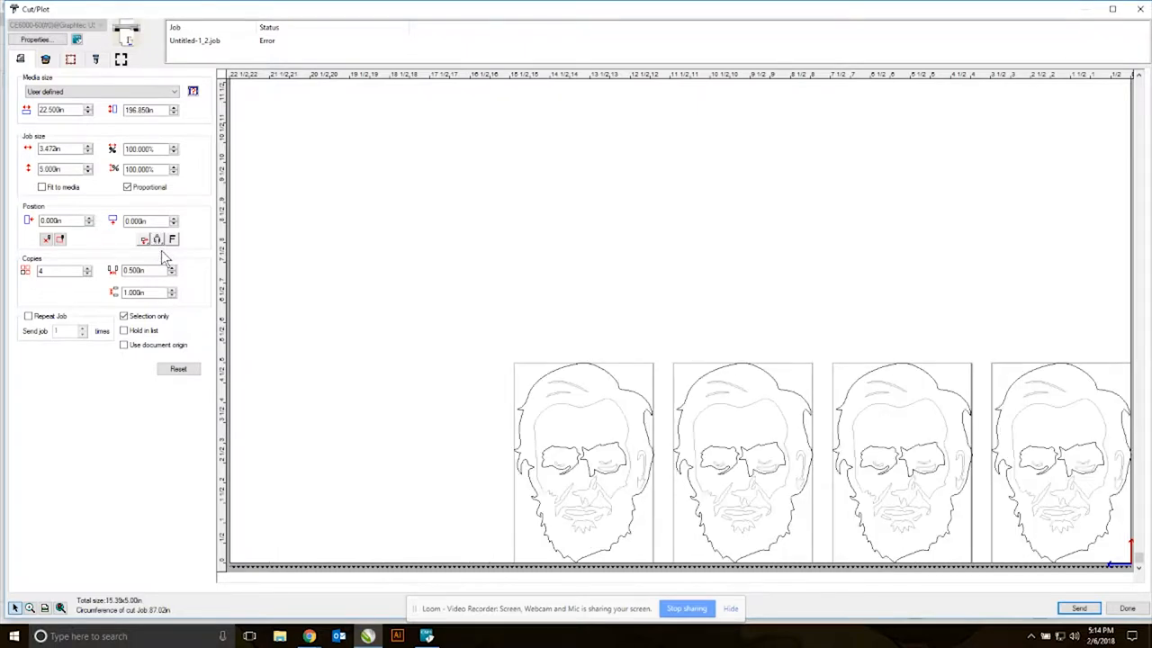
mouse_move(158, 238)
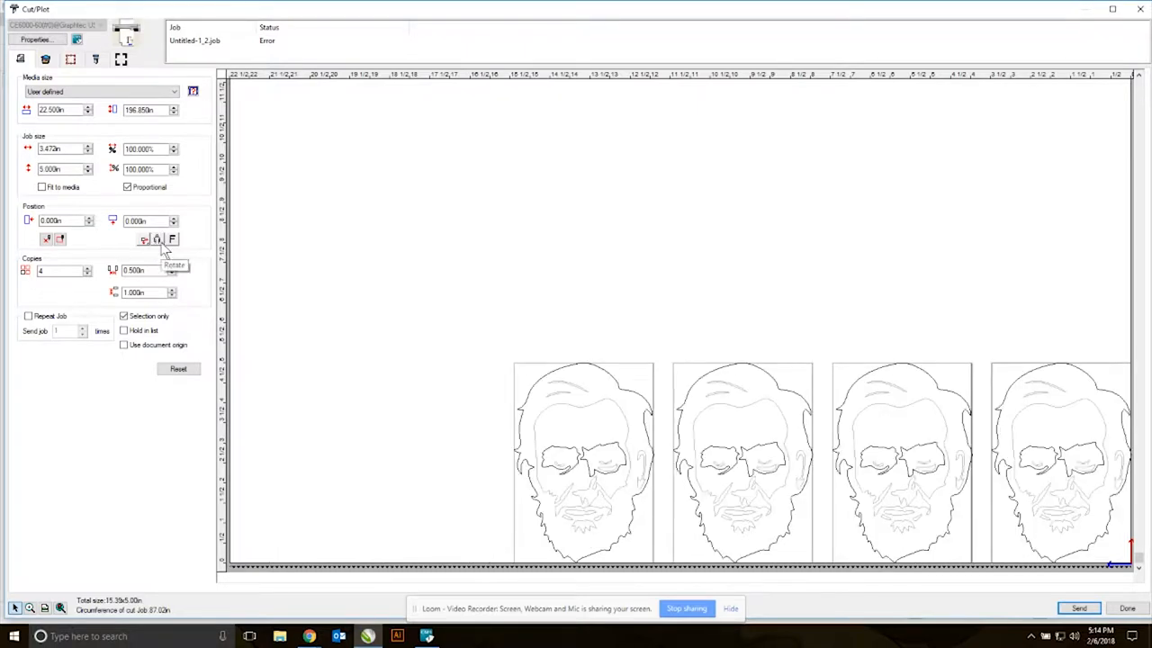